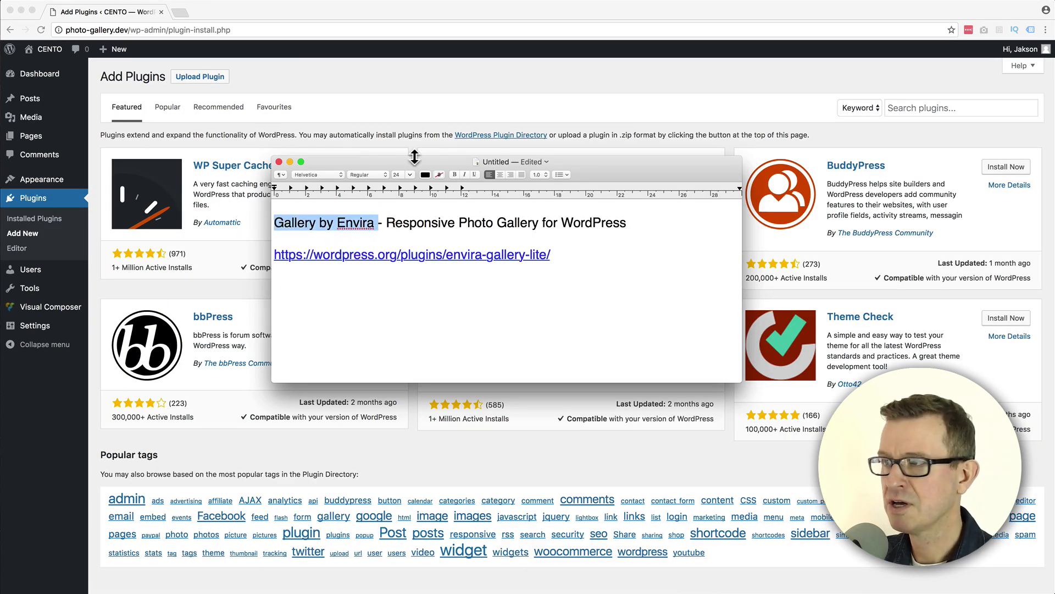
# Search for 'Gallery by Envira', then install and activate the plugin
pyautogui.write('Gallery by Envira')
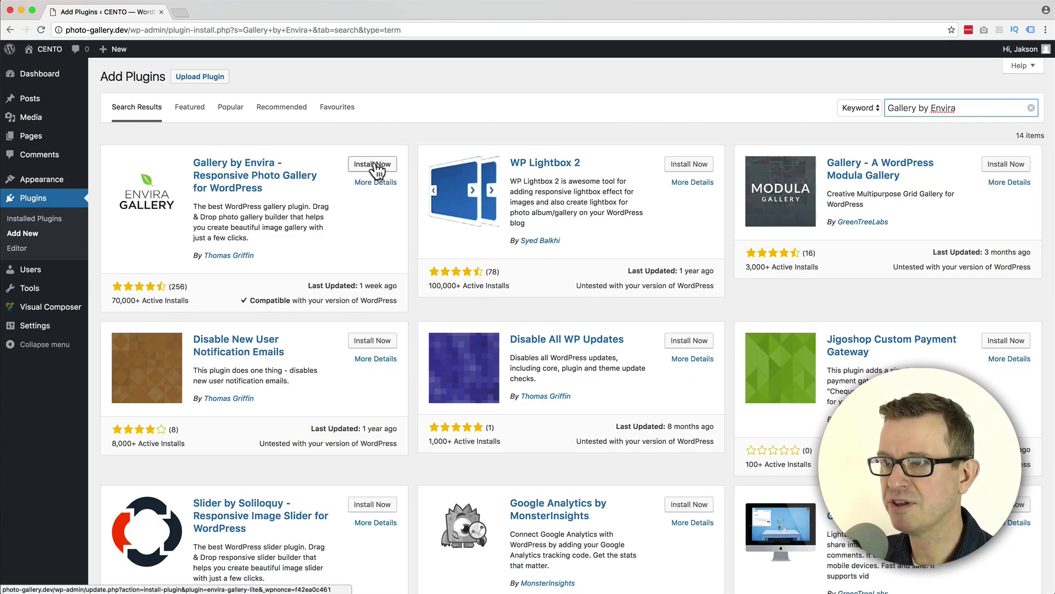
pyautogui.click(372, 164)
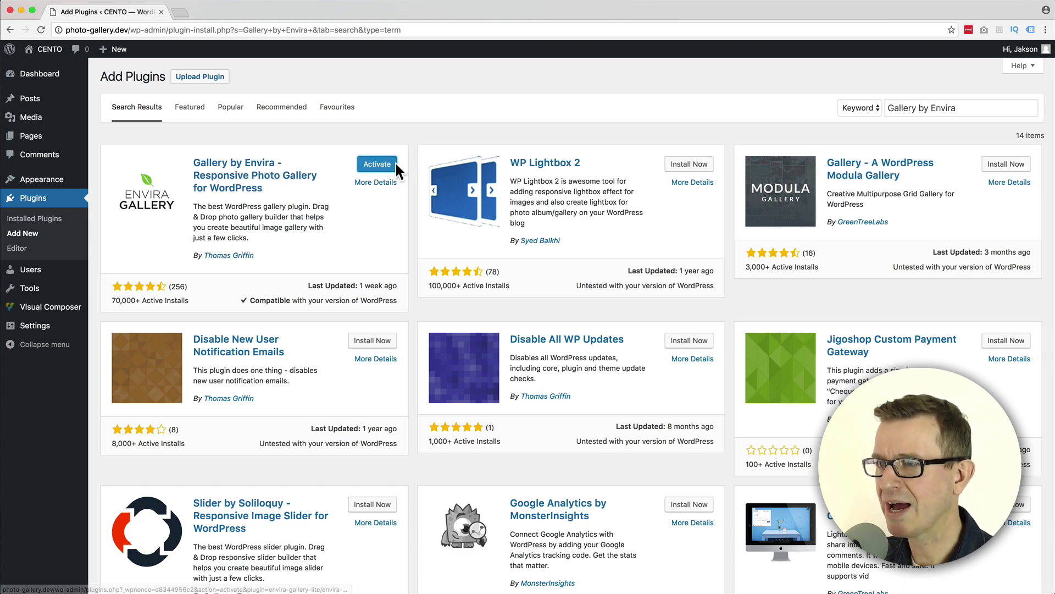
pyautogui.click(377, 164)
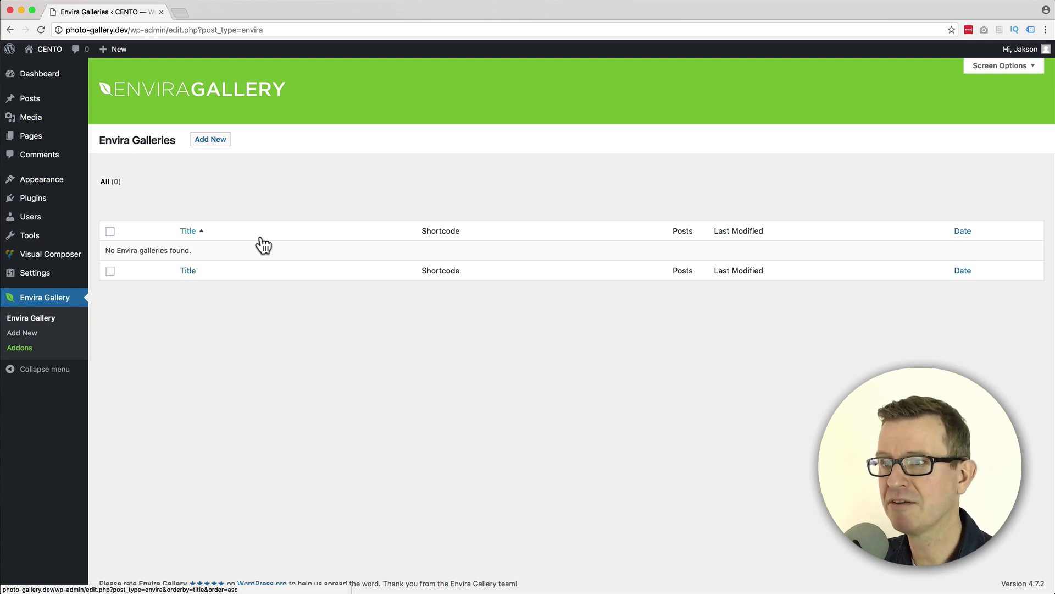
pyautogui.moveTo(257, 163)
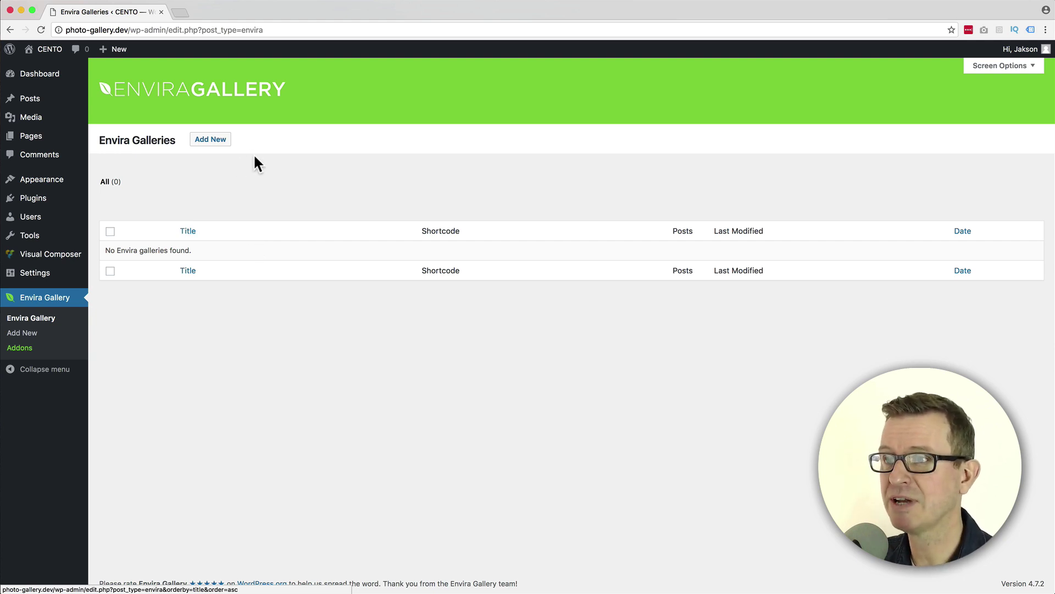
# Create a new Envira gallery titled 'My Gallery'
pyautogui.click(210, 138)
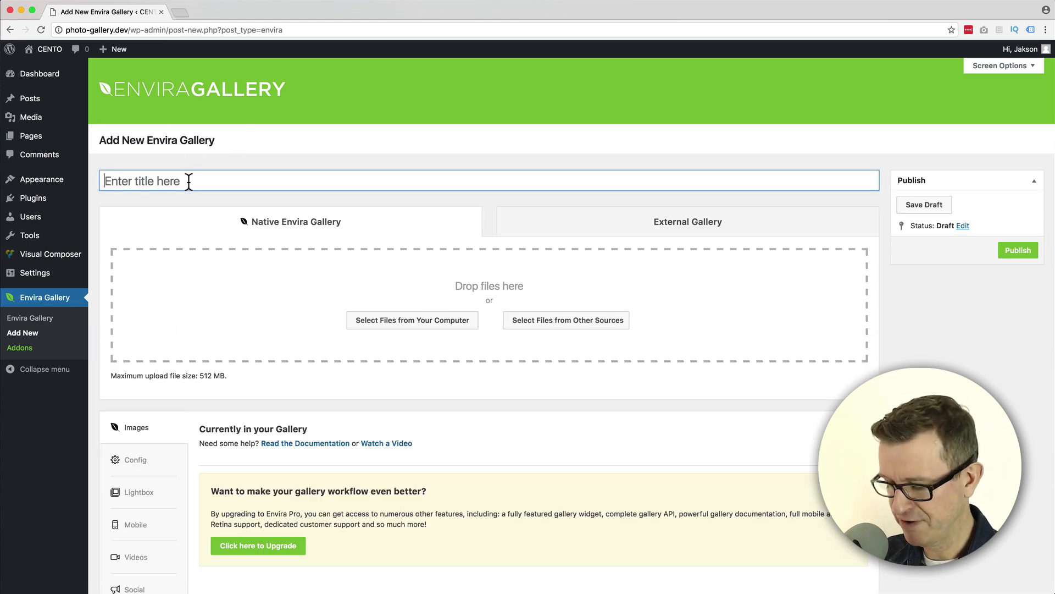
pyautogui.write('My')
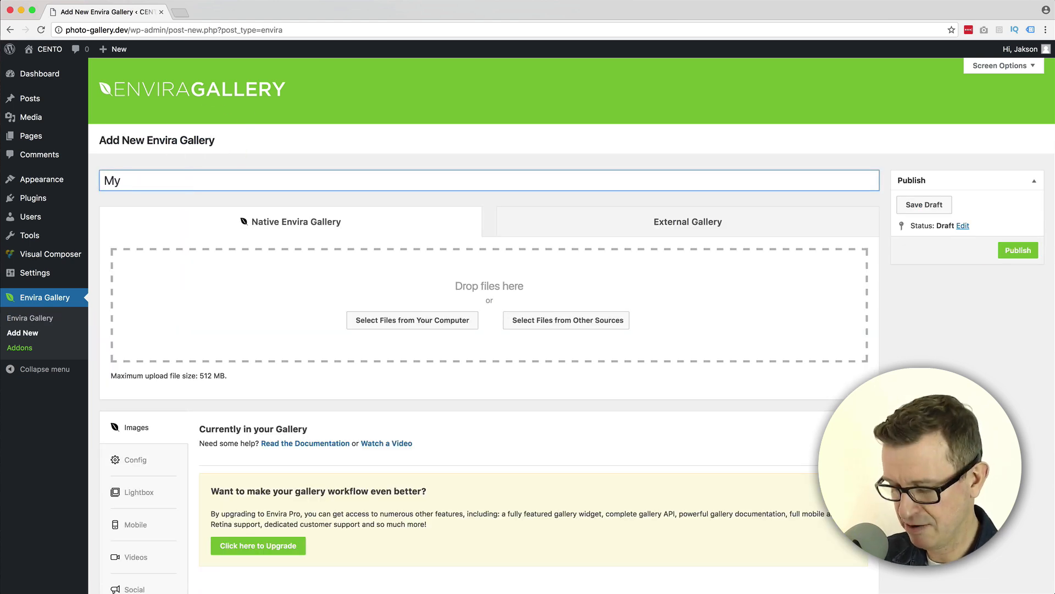
pyautogui.write('Gallery')
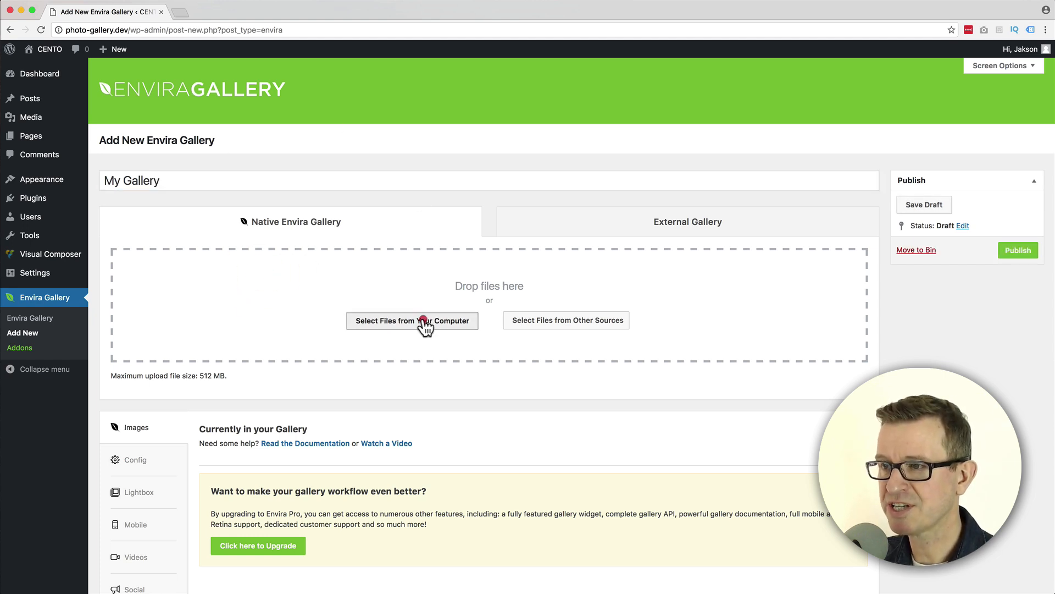
# Cancel the computer file upload and pick images from the media library instead
pyautogui.click(412, 320)
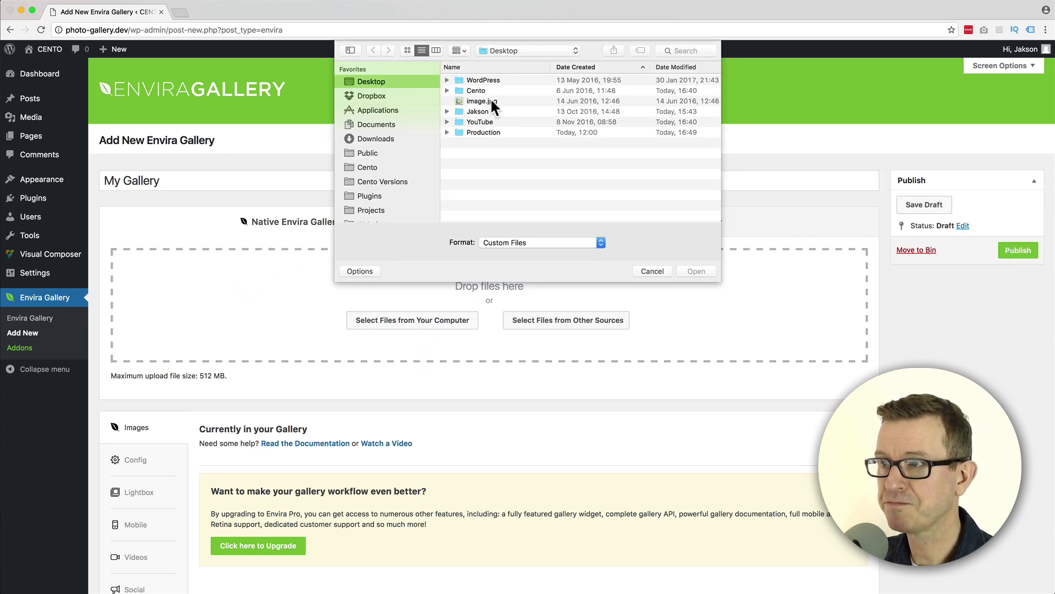
pyautogui.click(479, 101)
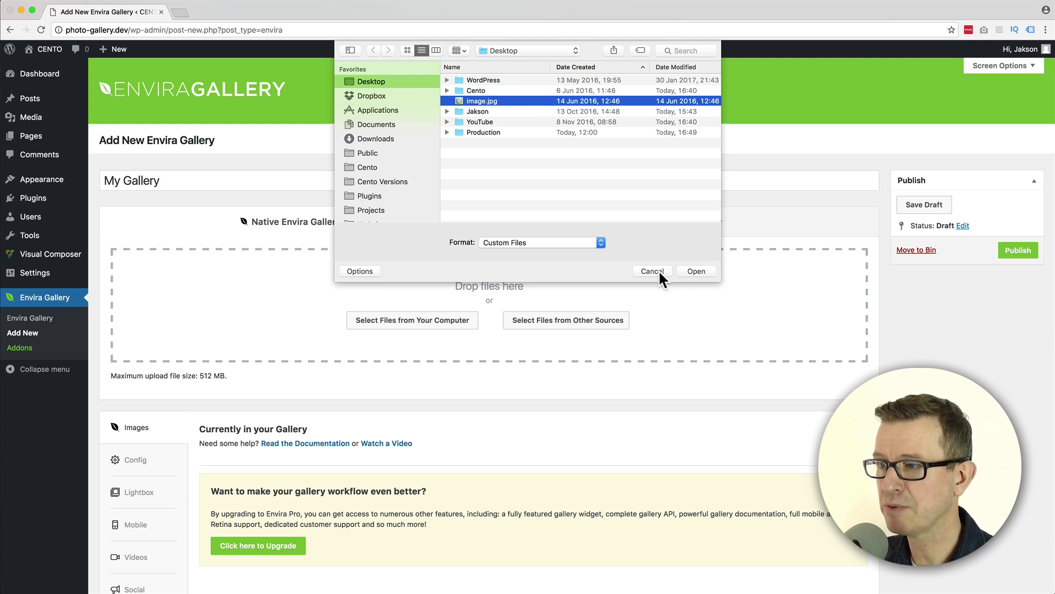
pyautogui.click(652, 271)
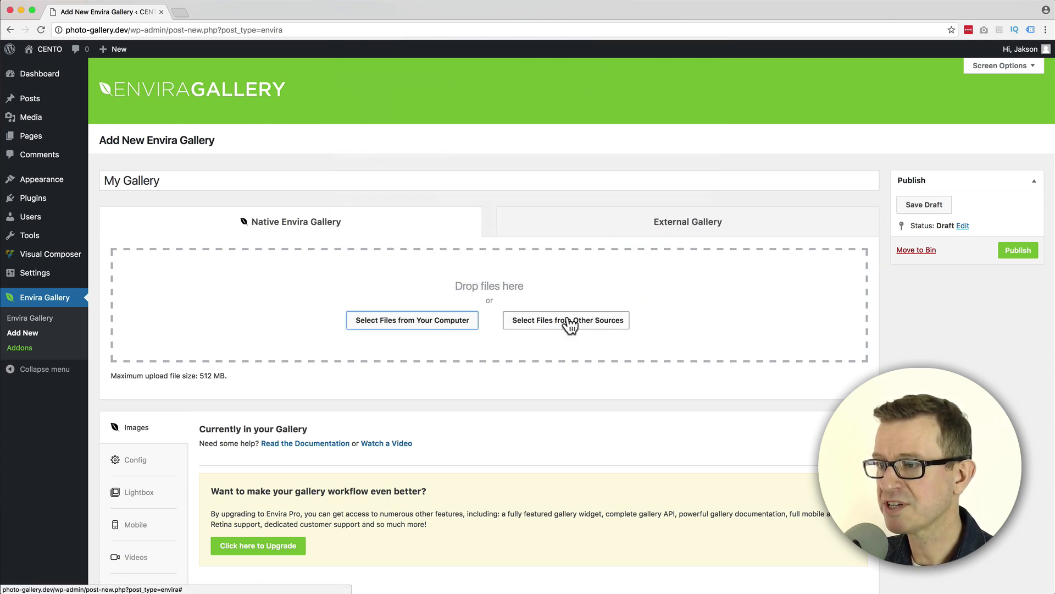
pyautogui.click(566, 320)
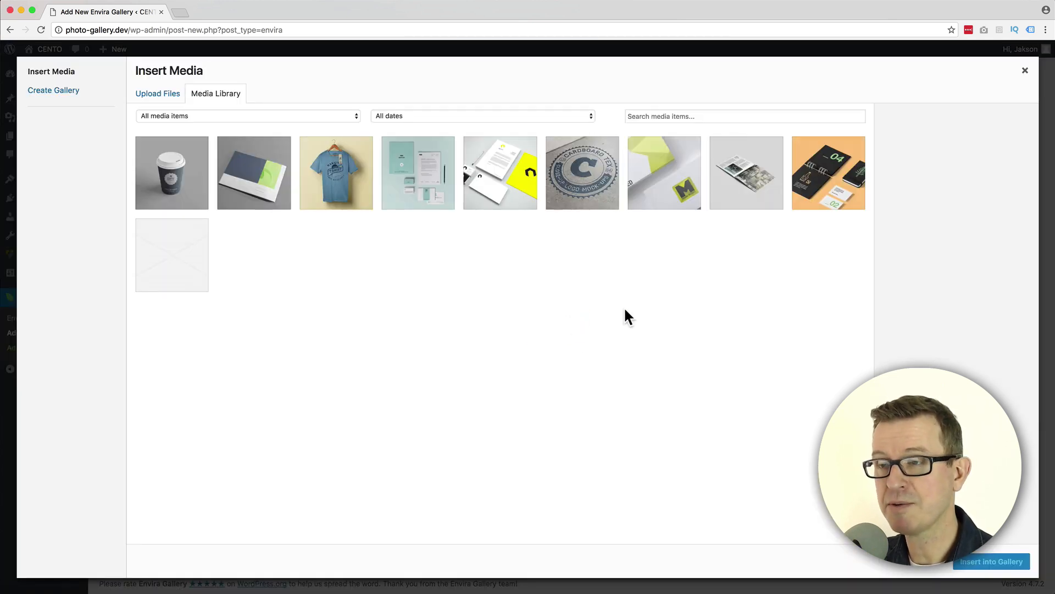
# Select the nine images from coffee cup to orange stationery and insert them into the gallery
pyautogui.click(172, 173)
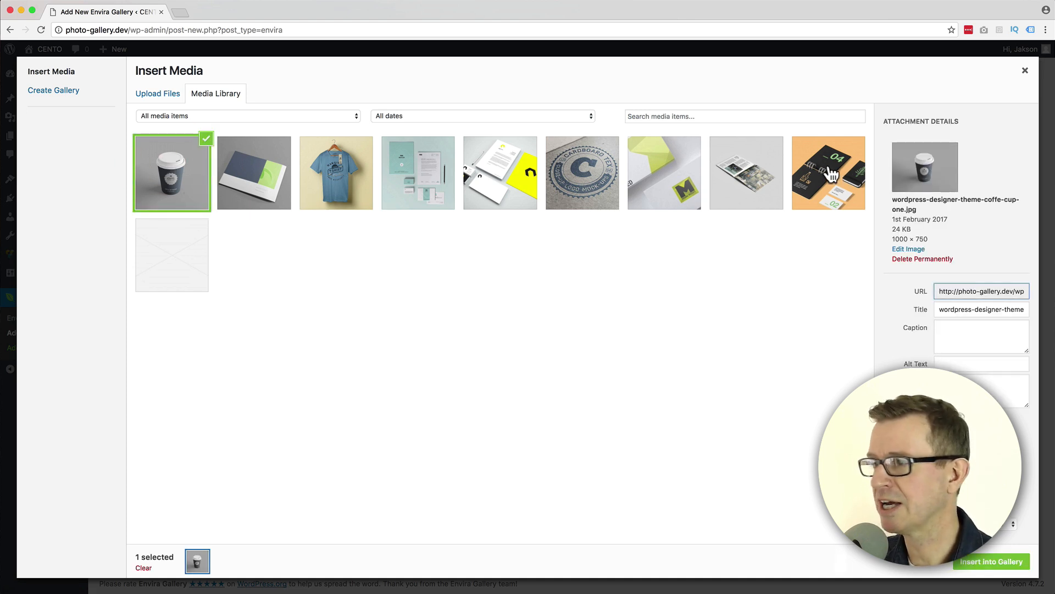
pyautogui.click(828, 172)
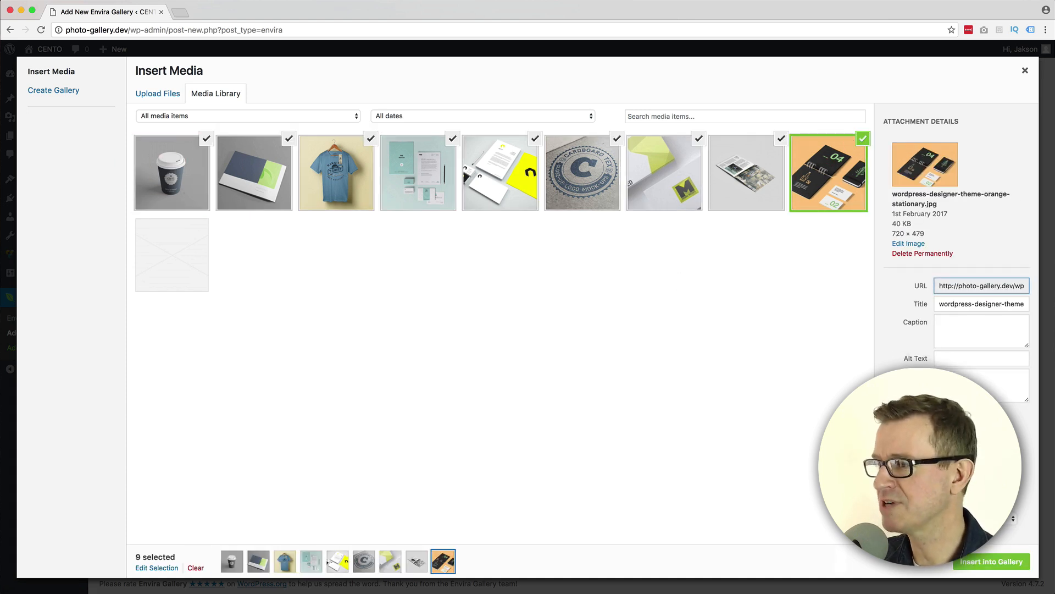
pyautogui.click(991, 561)
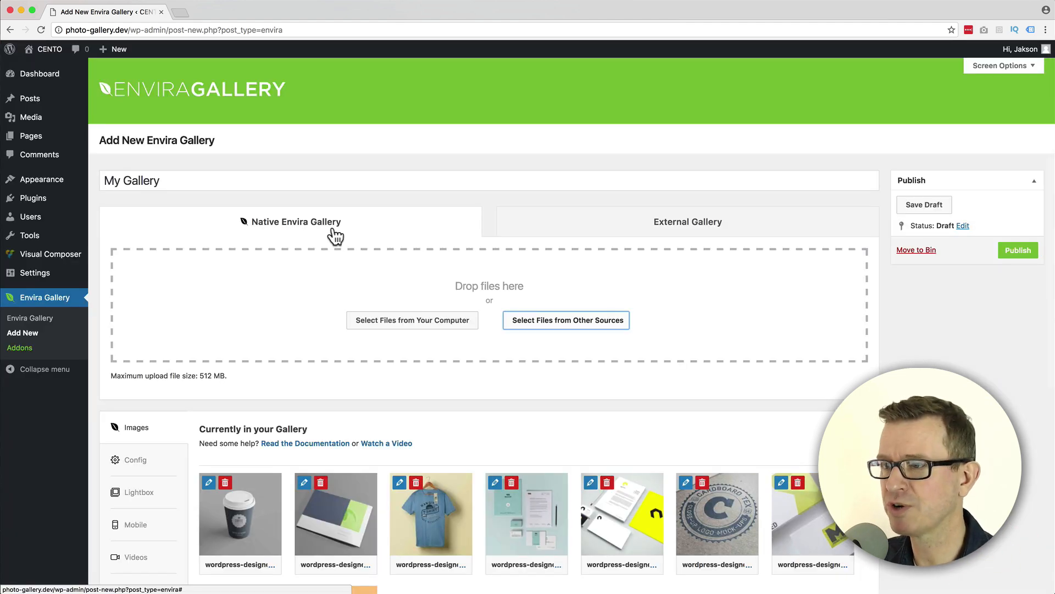
pyautogui.scroll(-3)
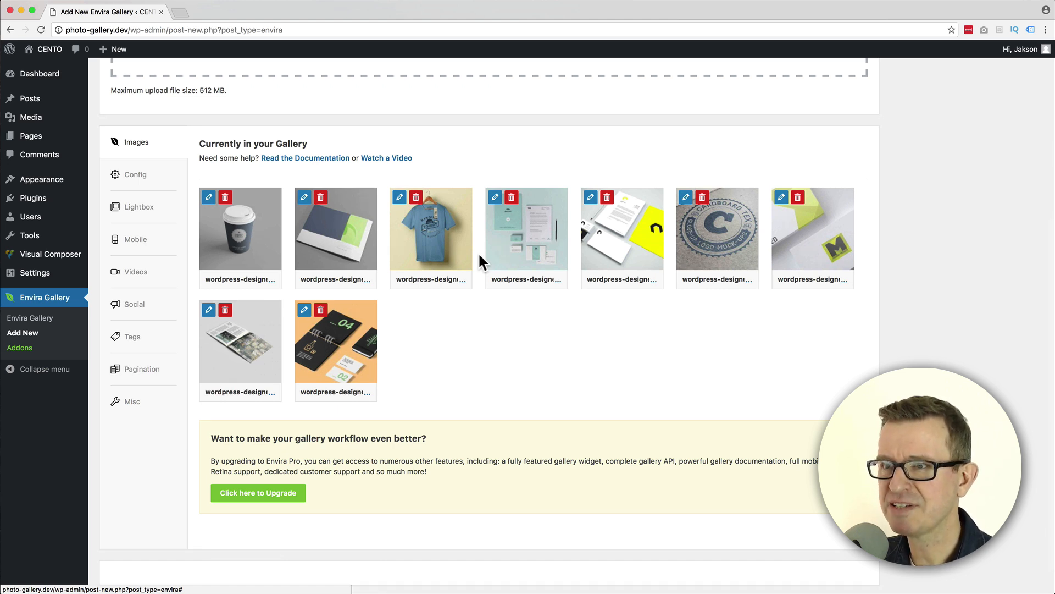
pyautogui.moveTo(143, 176)
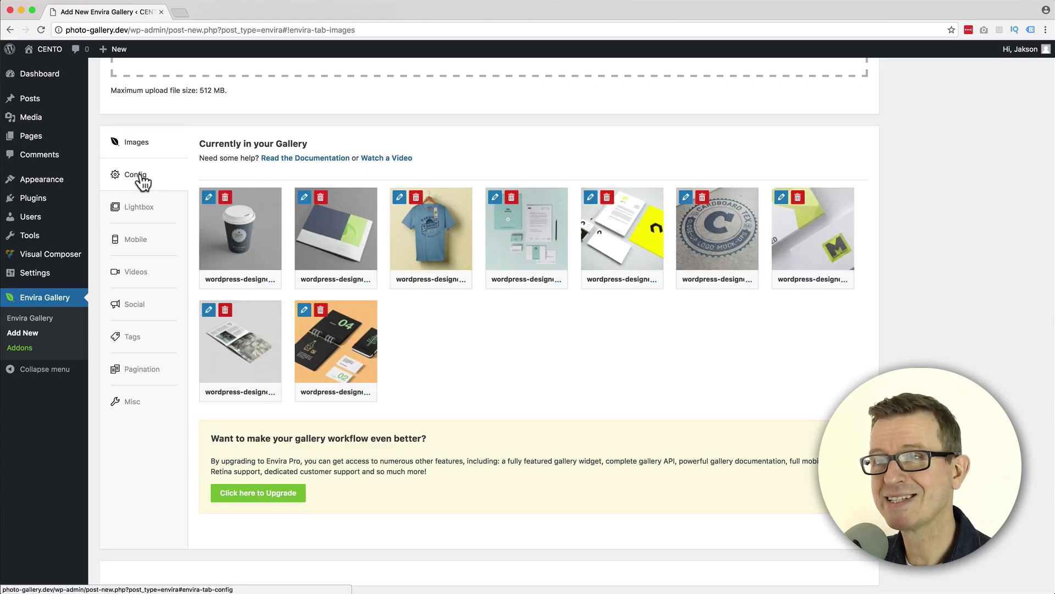
# In Config, set three gallery columns, 640 × 640 image dimensions, and enable Crop Images
pyautogui.click(134, 175)
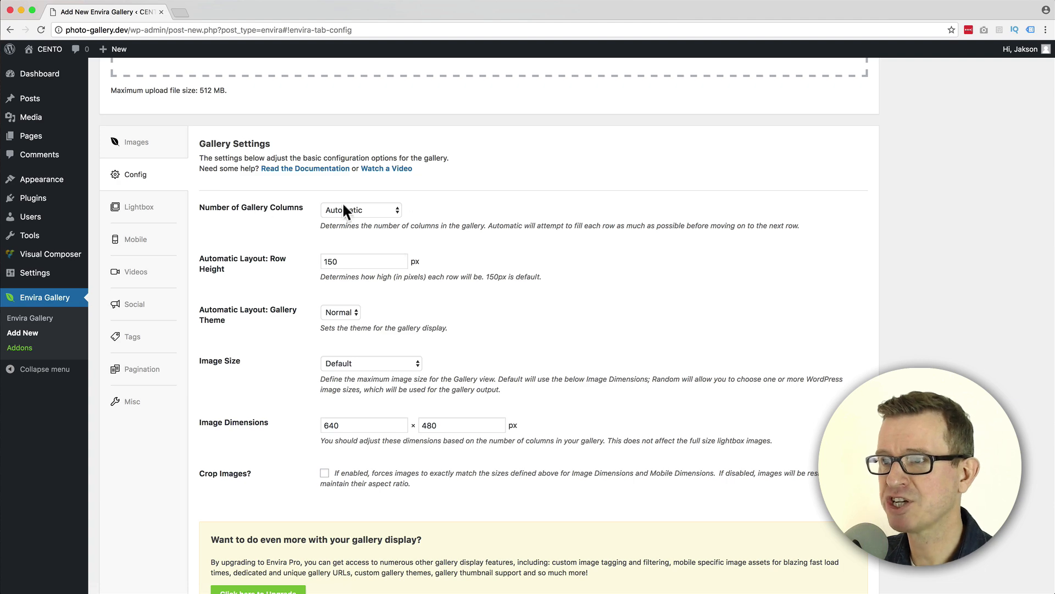
pyautogui.click(361, 209)
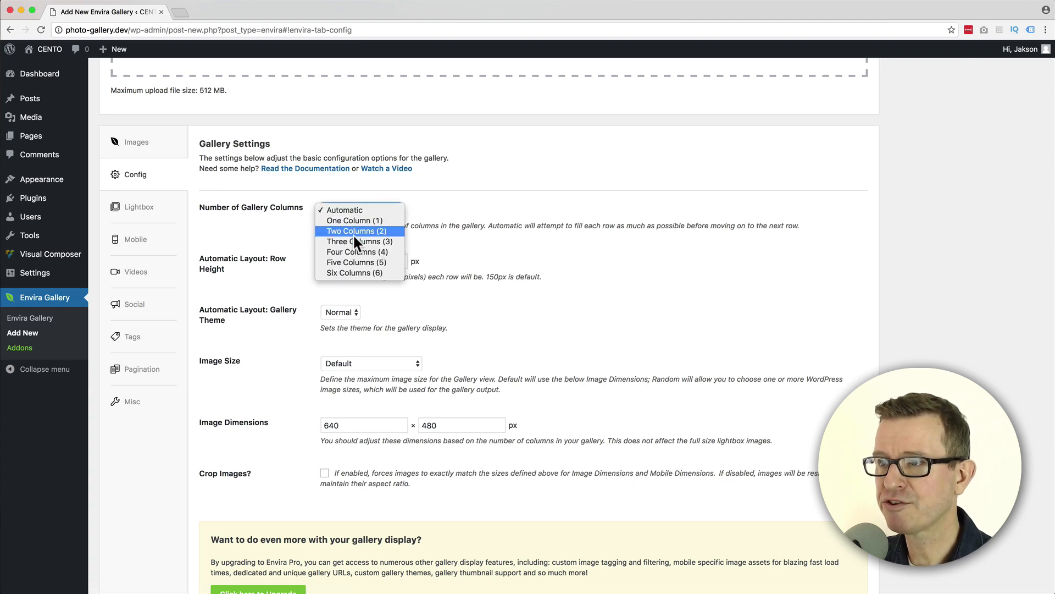
pyautogui.click(357, 241)
pyautogui.write('640')
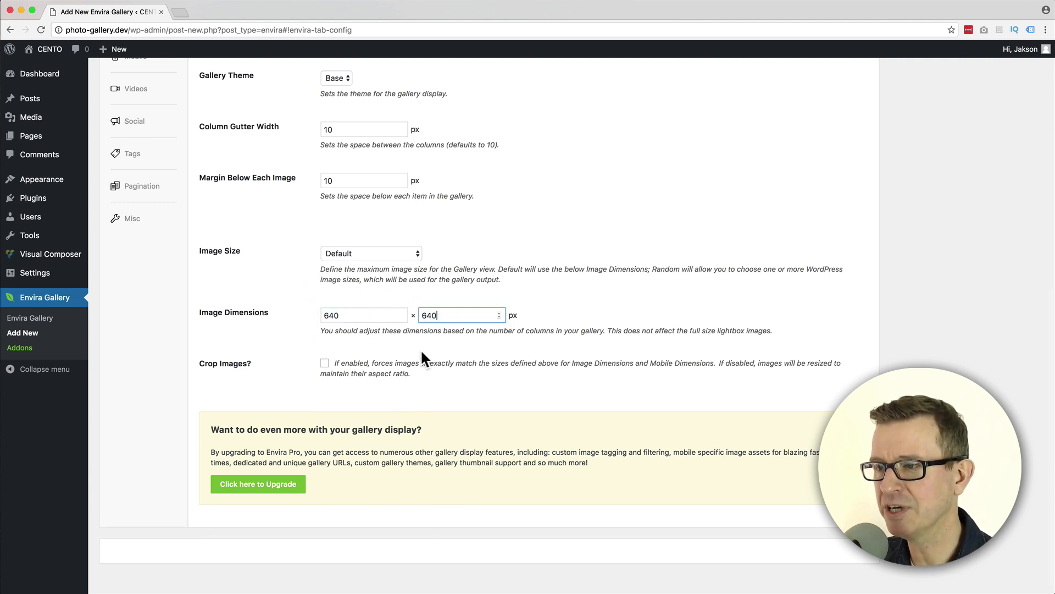
pyautogui.click(324, 362)
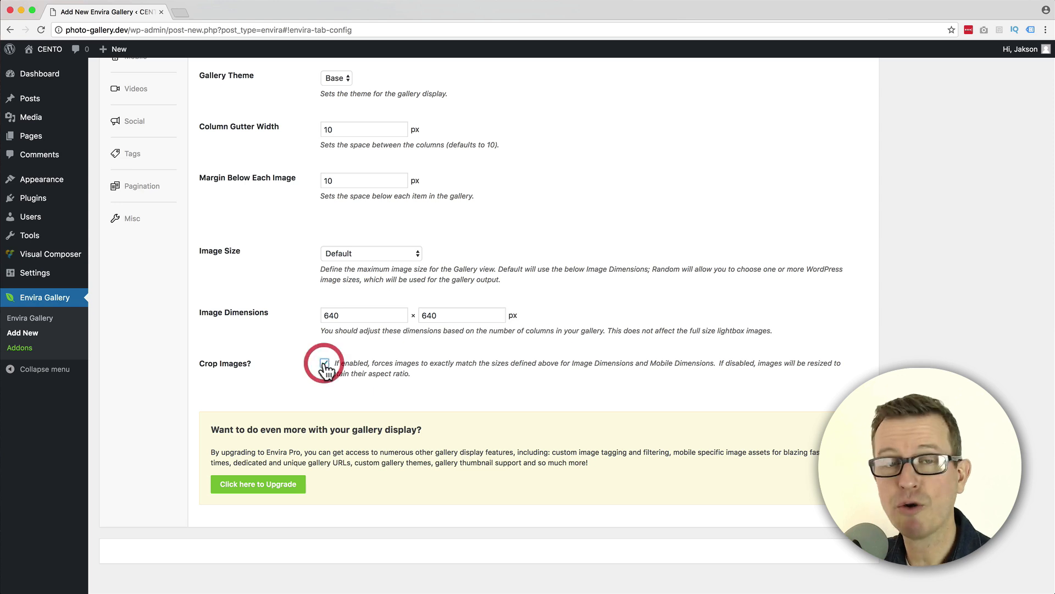
pyautogui.click(324, 363)
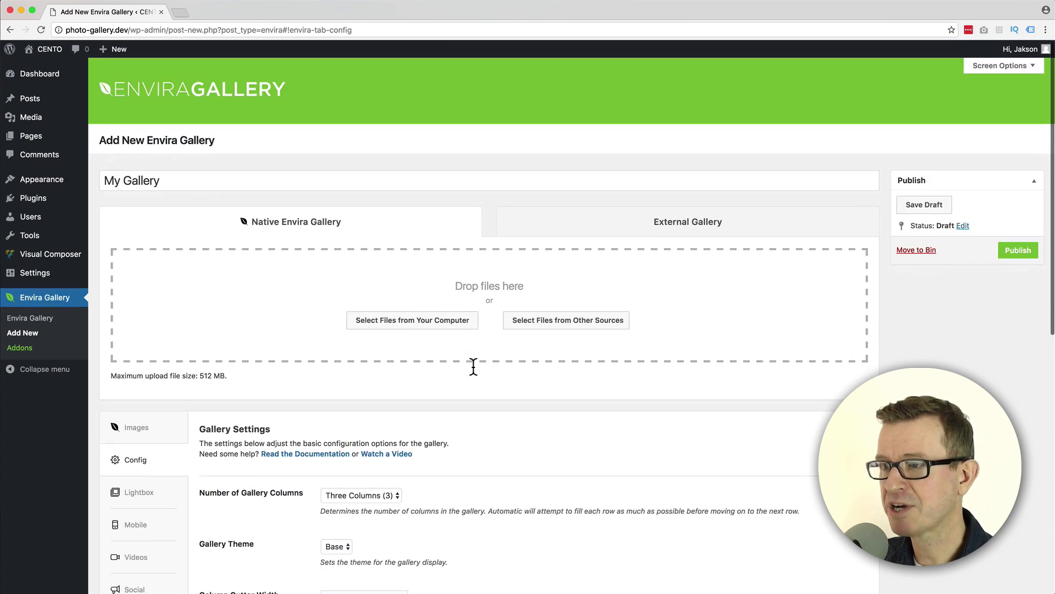
pyautogui.moveTo(1018, 252)
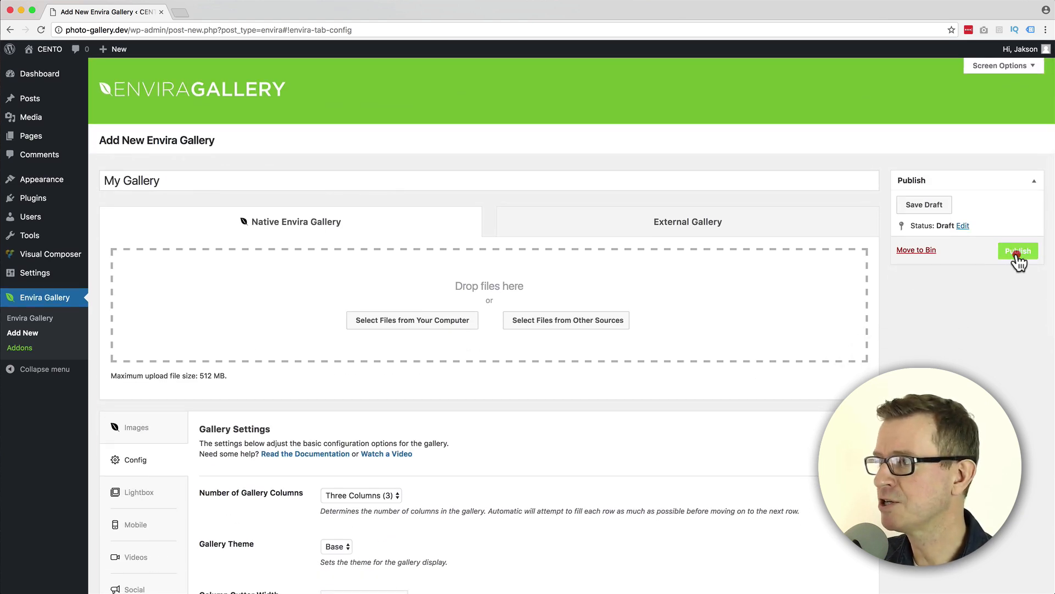
# Publish the My Gallery Envira gallery
pyautogui.click(1018, 251)
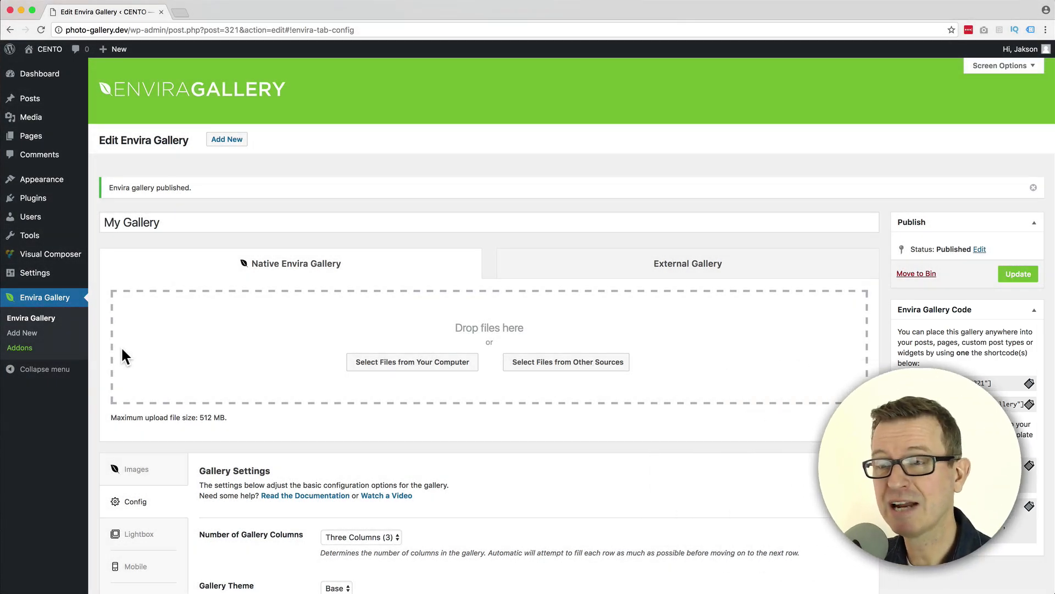
pyautogui.moveTo(142, 356)
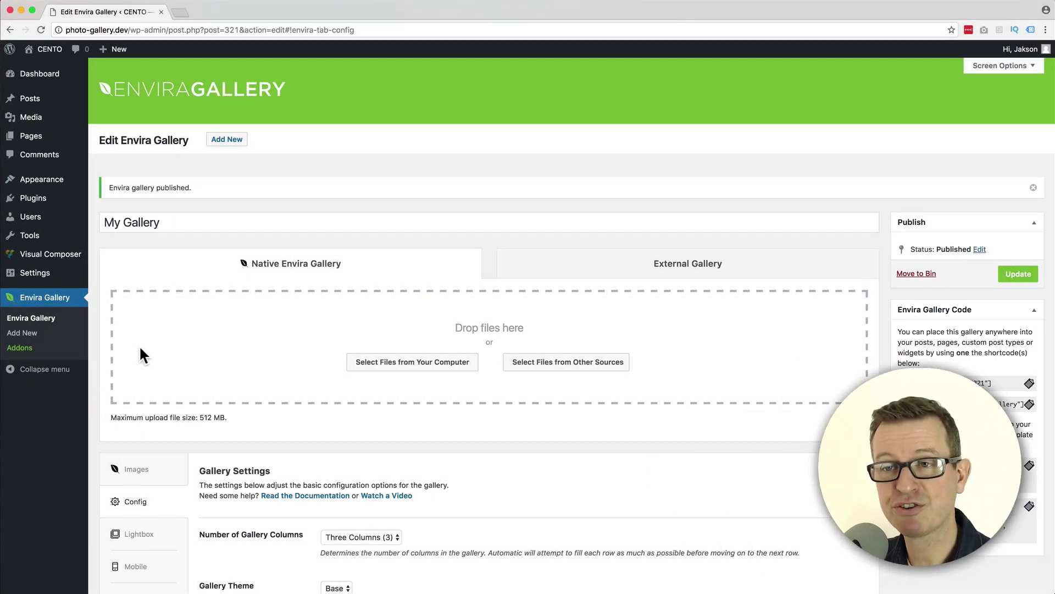
pyautogui.moveTo(38, 150)
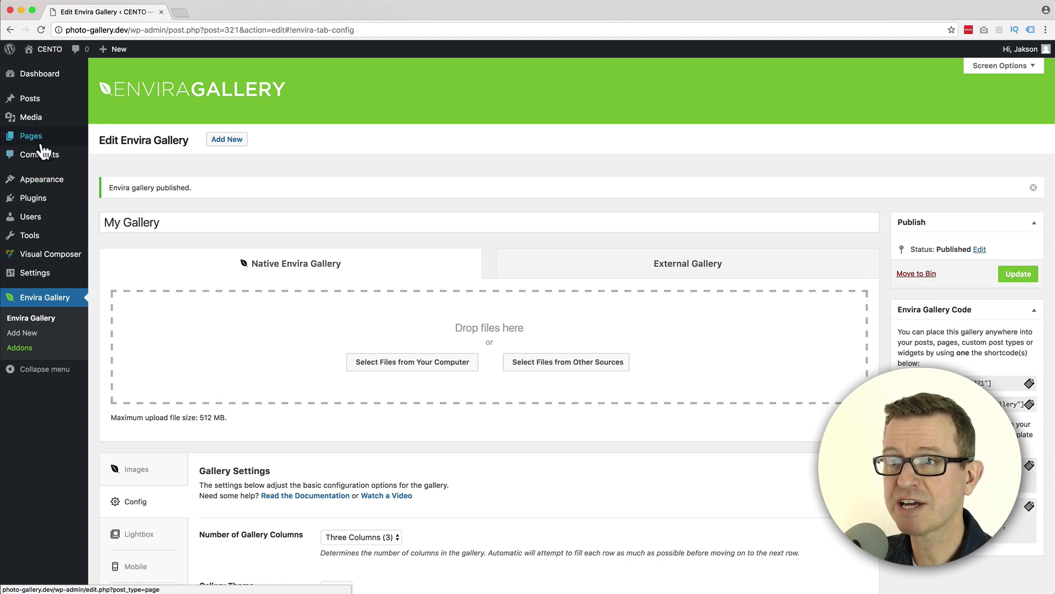
# Open the Home page from the Pages list and clear its placeholder body text
pyautogui.rightClick(30, 135)
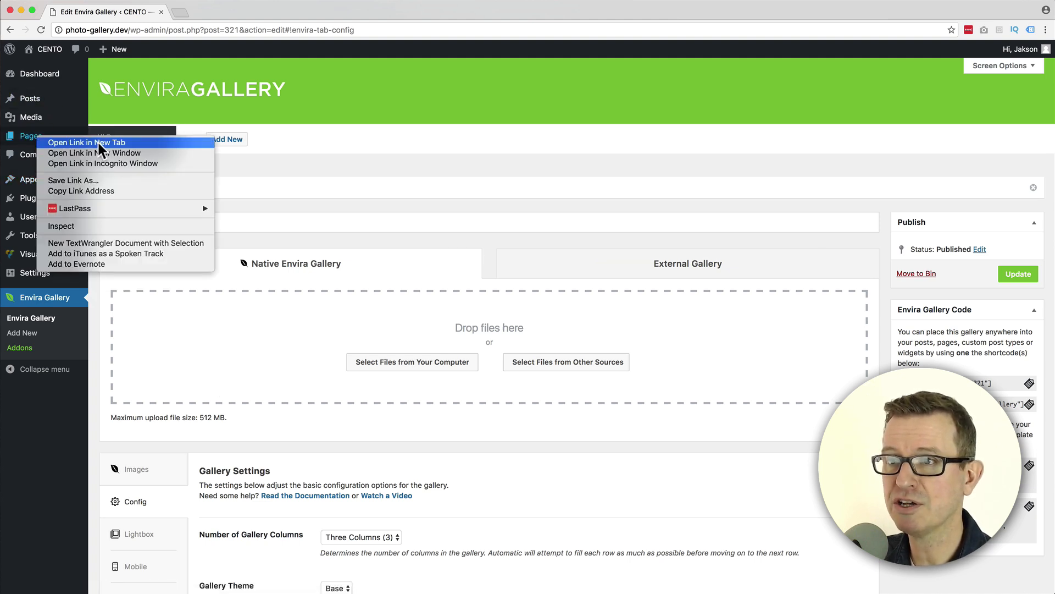
pyautogui.click(87, 143)
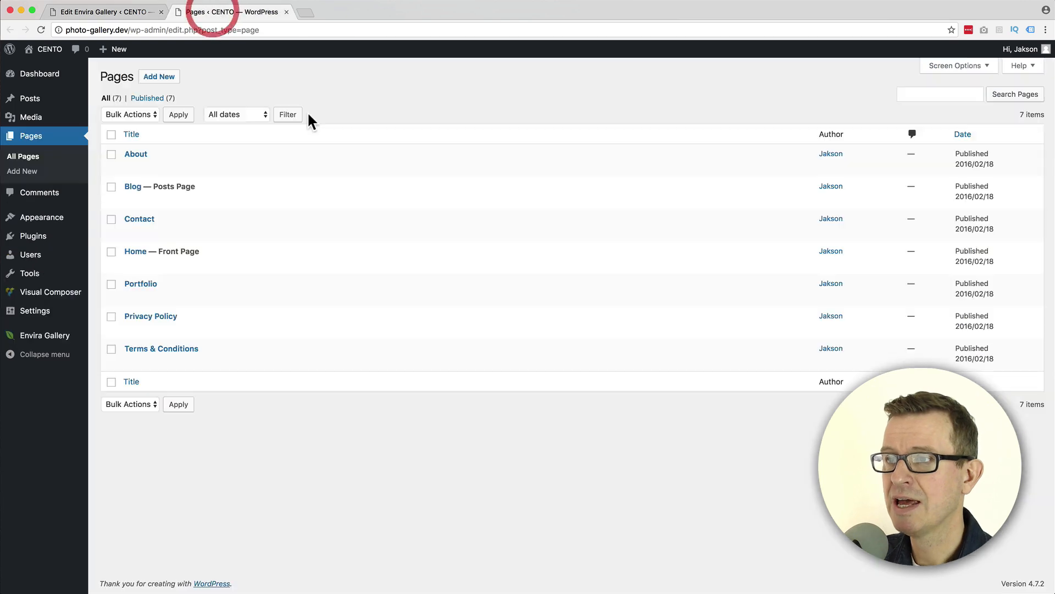
pyautogui.moveTo(136, 251)
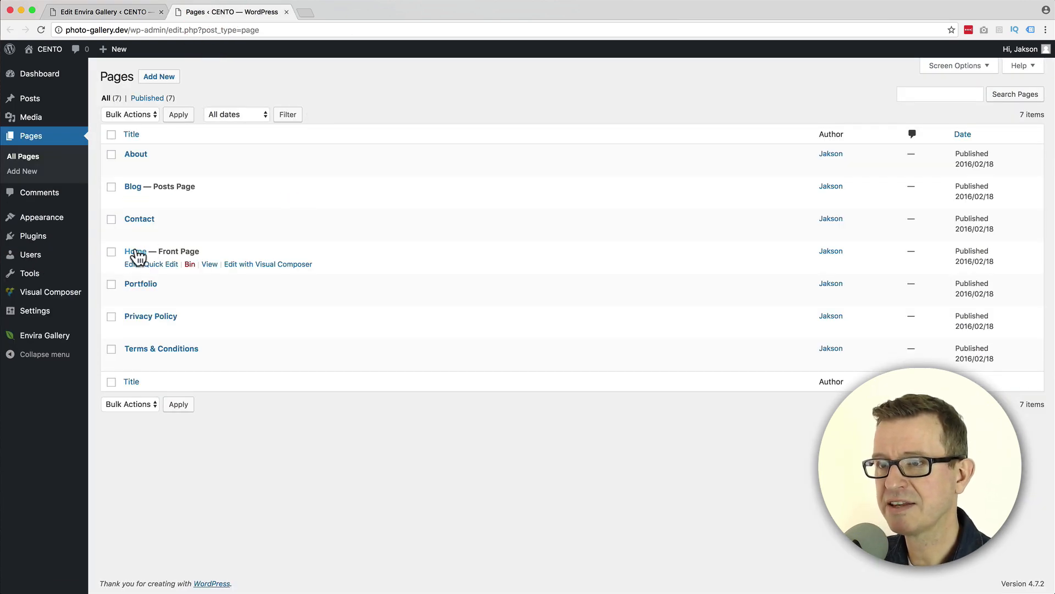
pyautogui.click(135, 251)
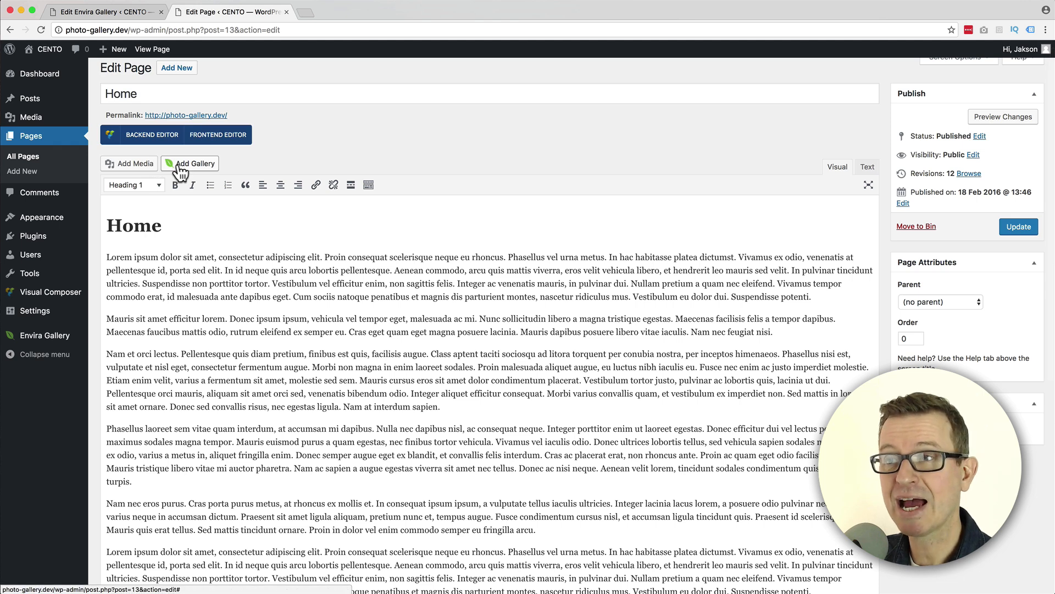
pyautogui.click(236, 237)
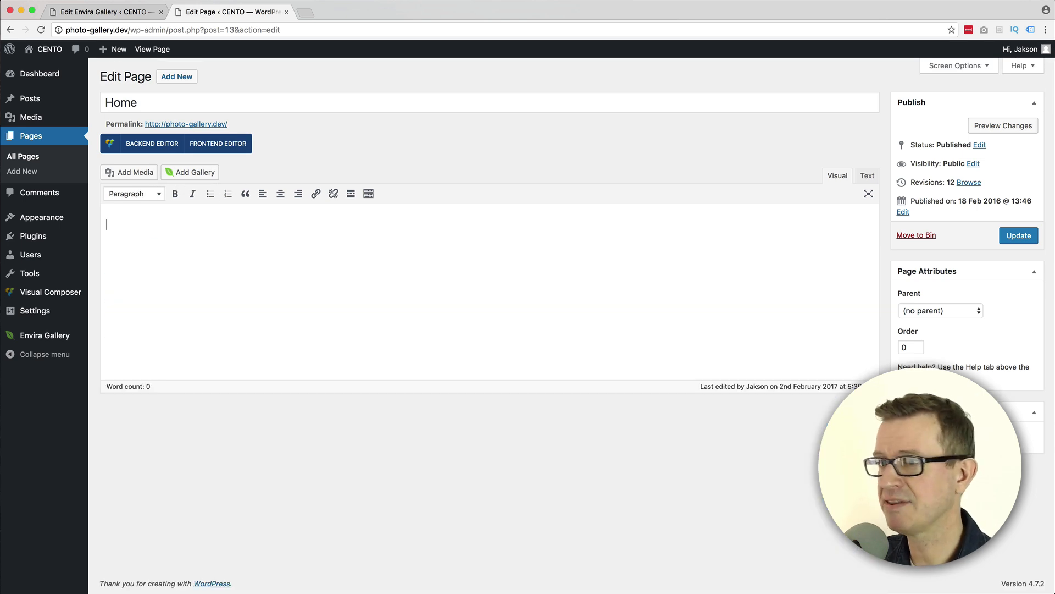
# Insert the My Gallery Envira gallery into the Home page body
pyautogui.click(189, 172)
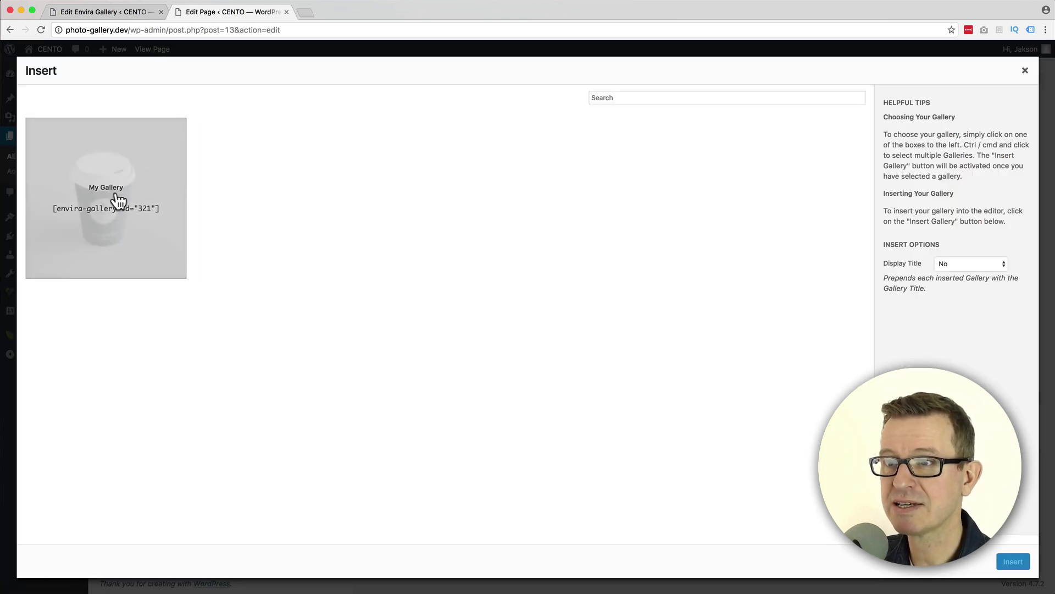
pyautogui.click(102, 189)
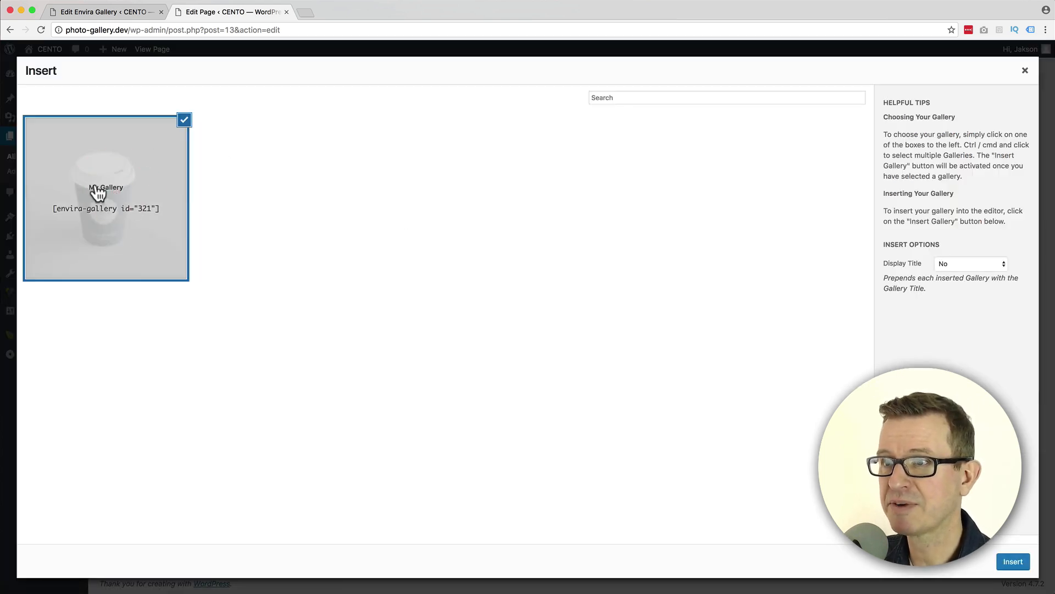
pyautogui.click(1013, 561)
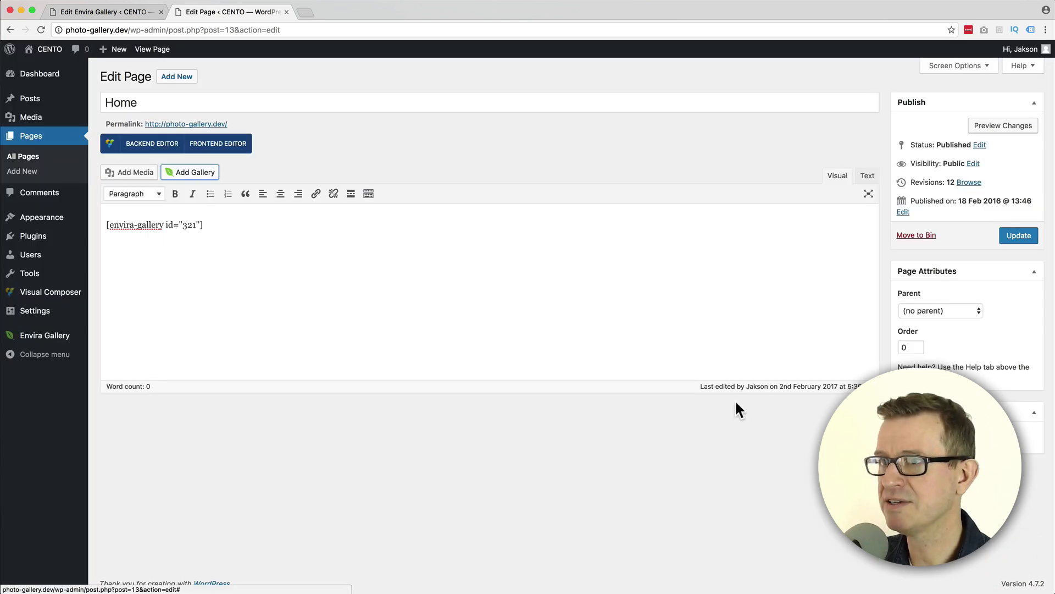
# Update the Home page and view it on the live site
pyautogui.click(1018, 235)
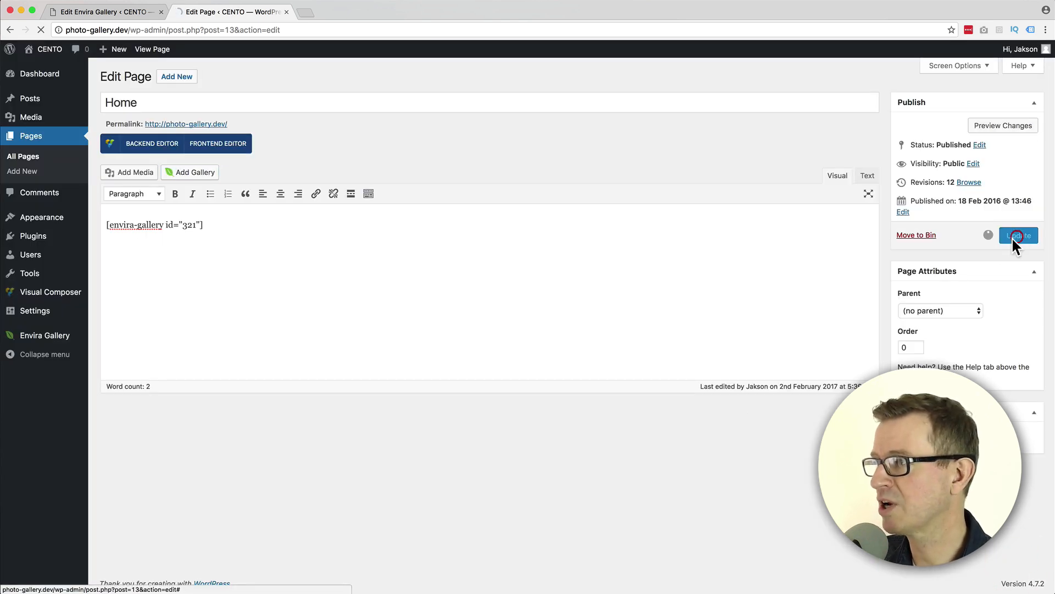
pyautogui.click(1018, 235)
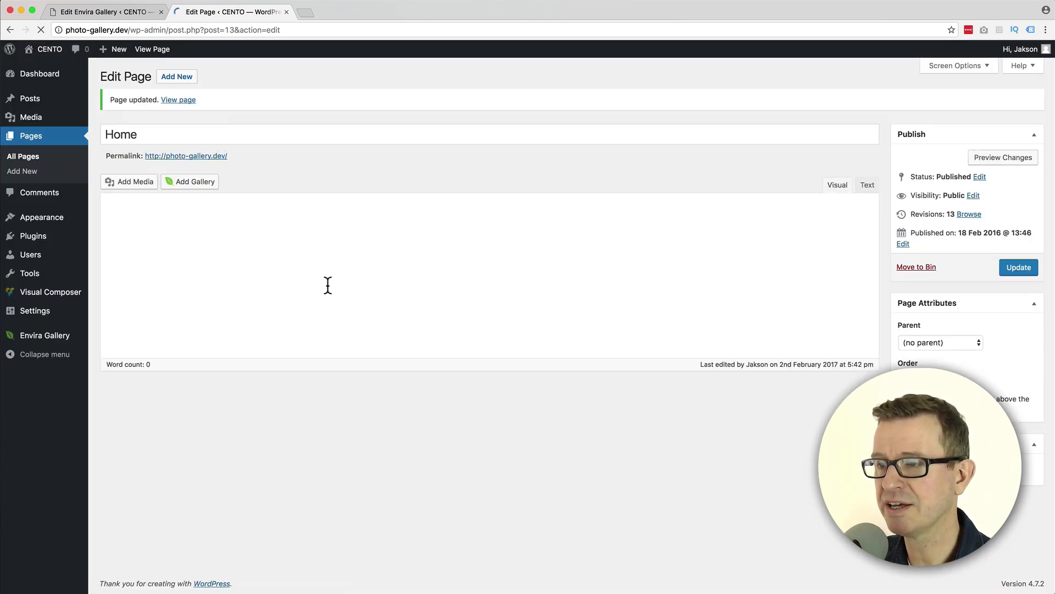
pyautogui.click(178, 99)
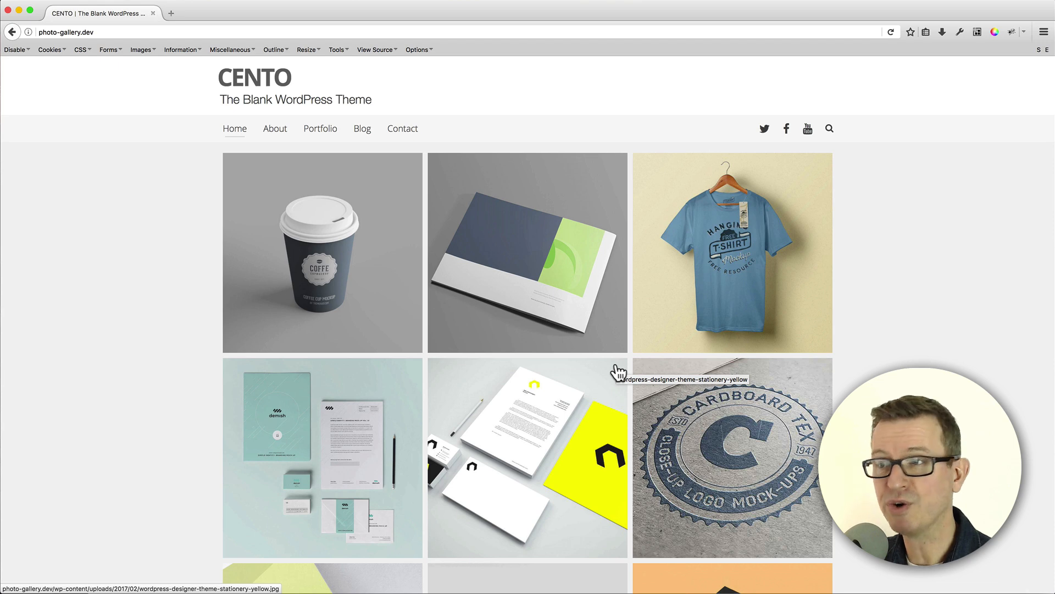
pyautogui.click(322, 258)
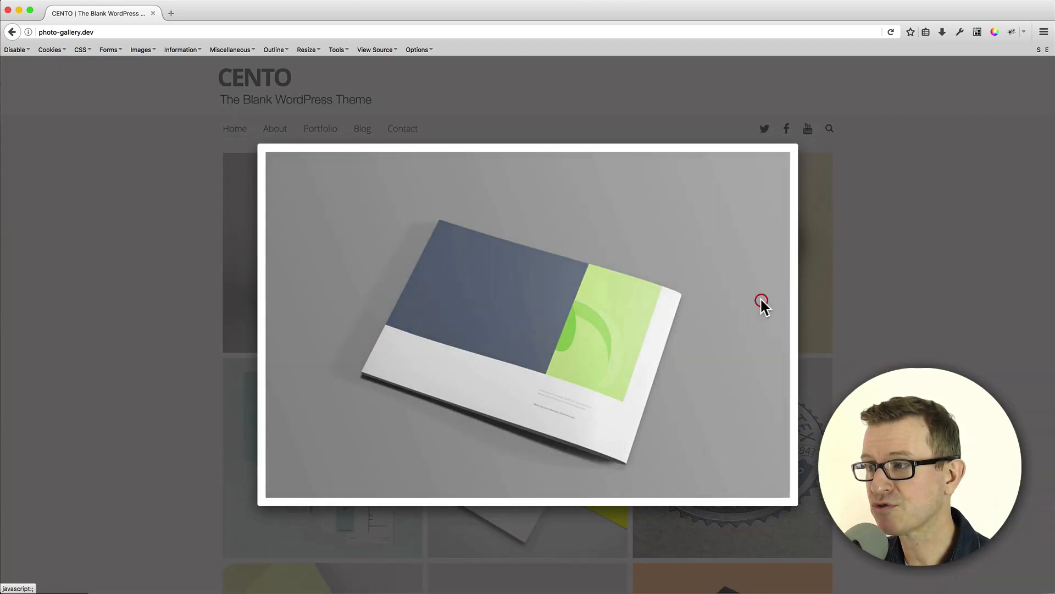
pyautogui.click(761, 301)
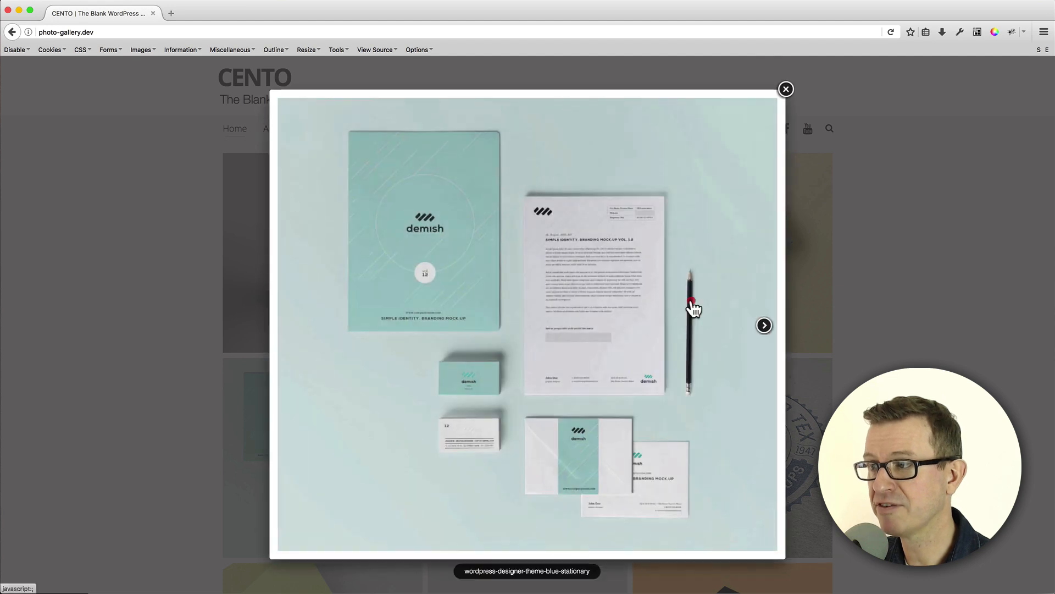
pyautogui.click(786, 89)
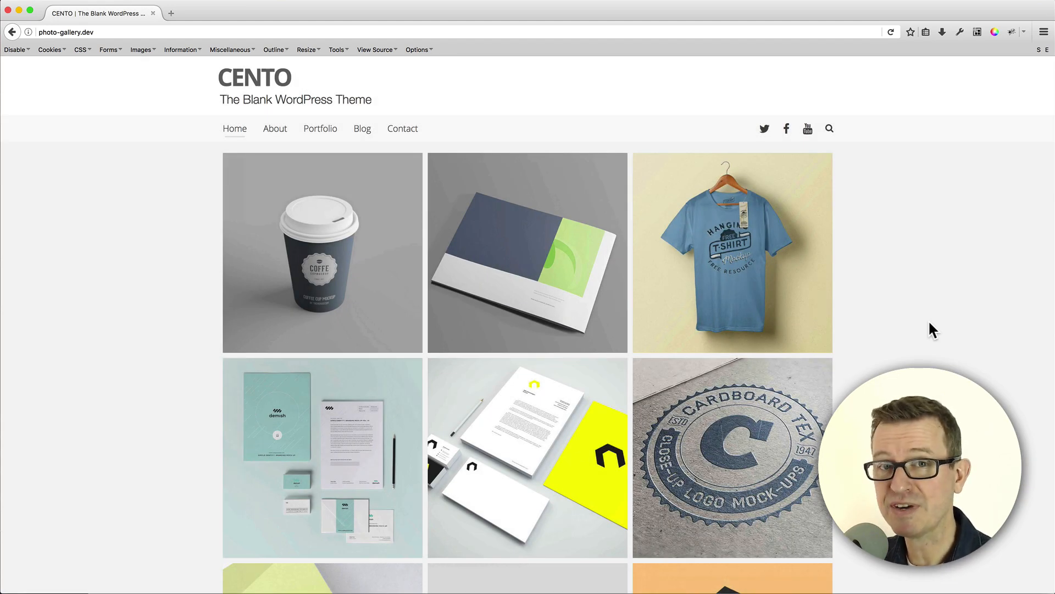
pyautogui.moveTo(500, 282)
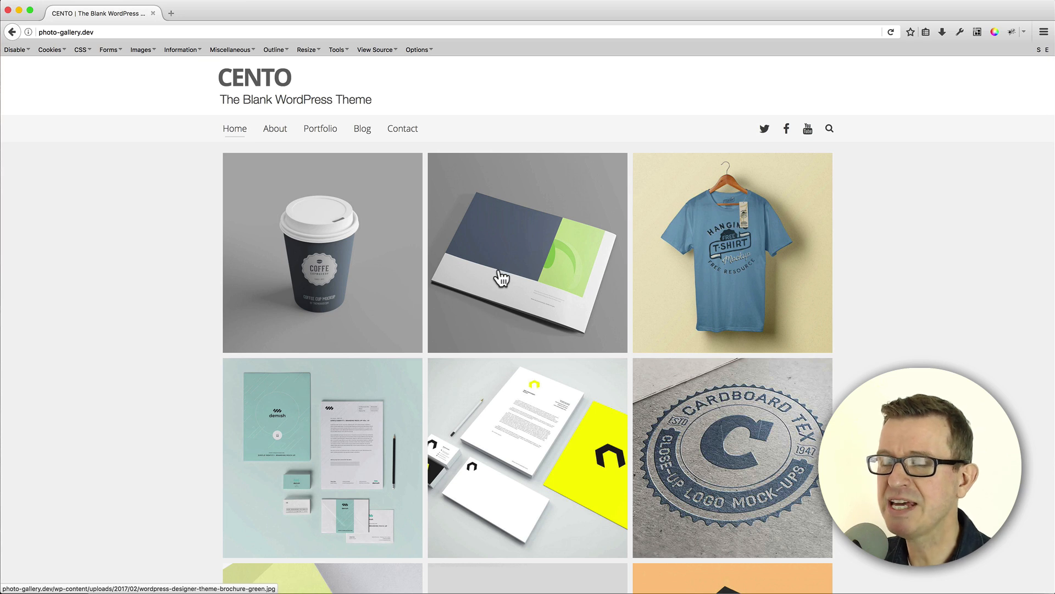
pyautogui.moveTo(503, 279)
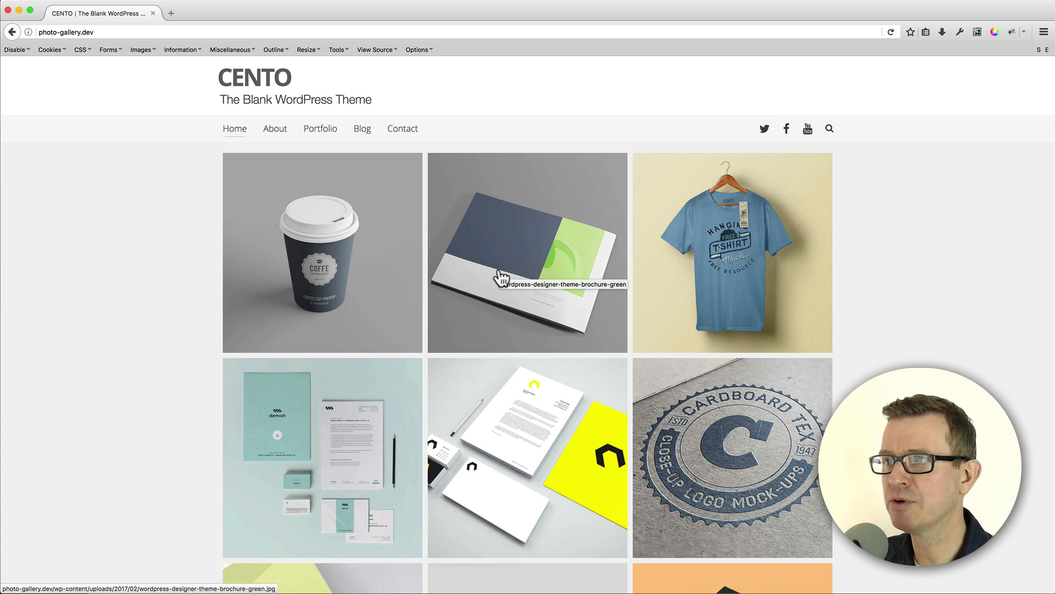
pyautogui.moveTo(463, 261)
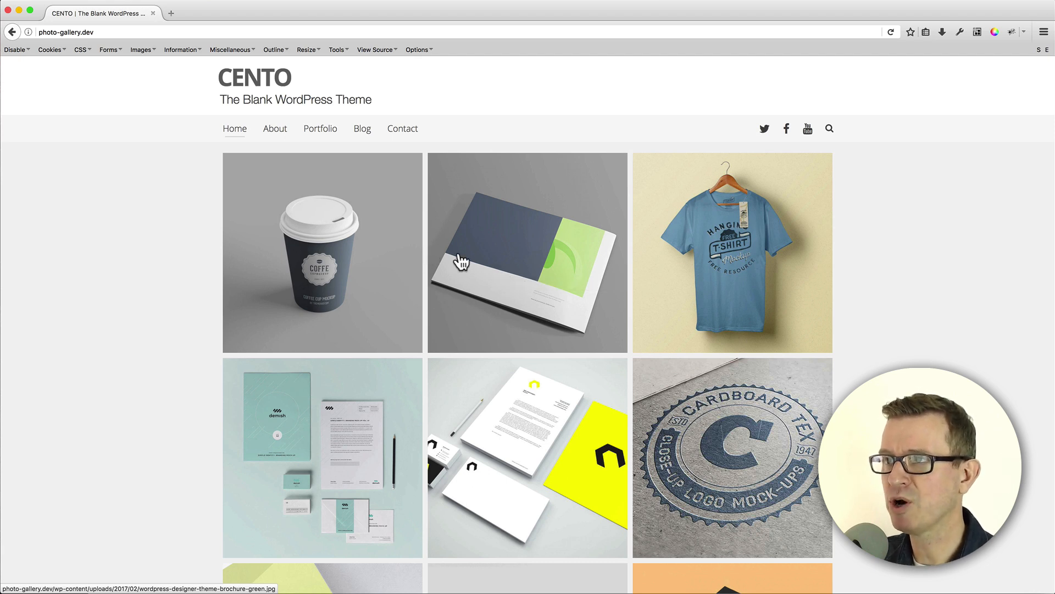
pyautogui.moveTo(351, 86)
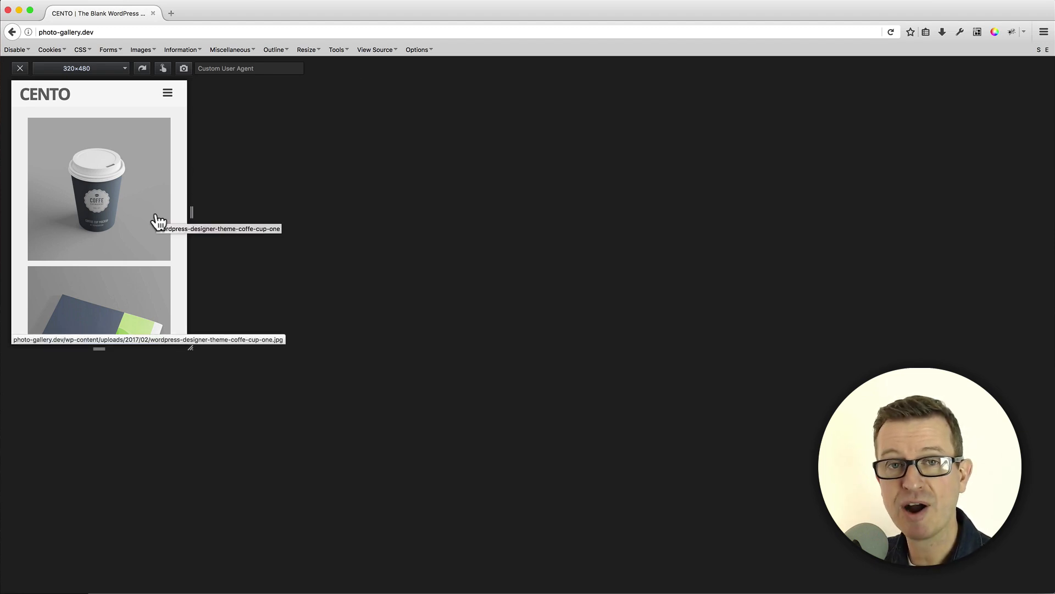
pyautogui.moveTo(166, 214)
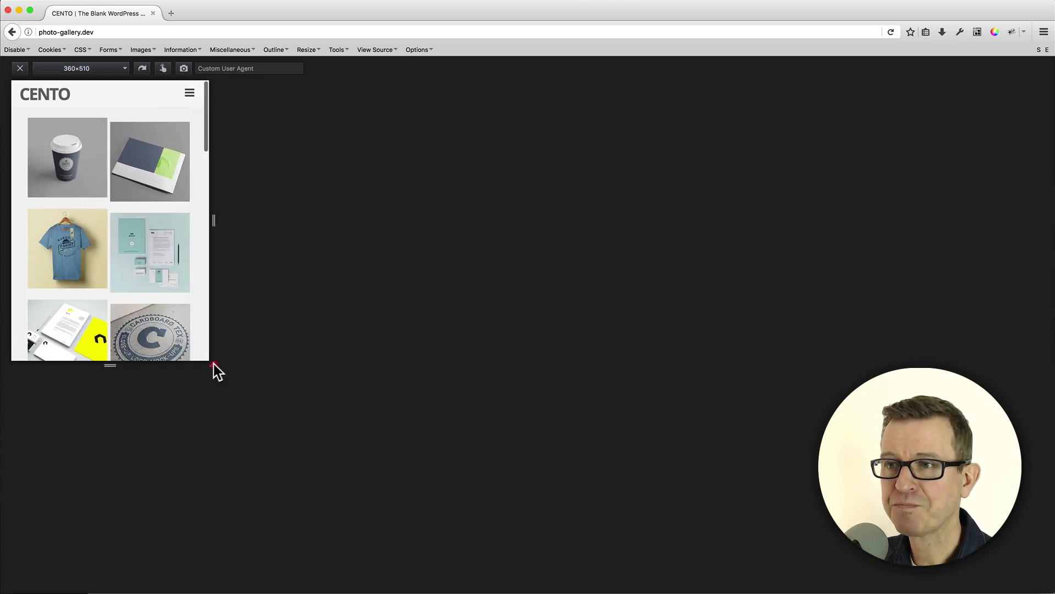
# Widen the responsive preview from phone to tablet to large desktop width
pyautogui.moveTo(214, 365); pyautogui.dragTo(290, 413)
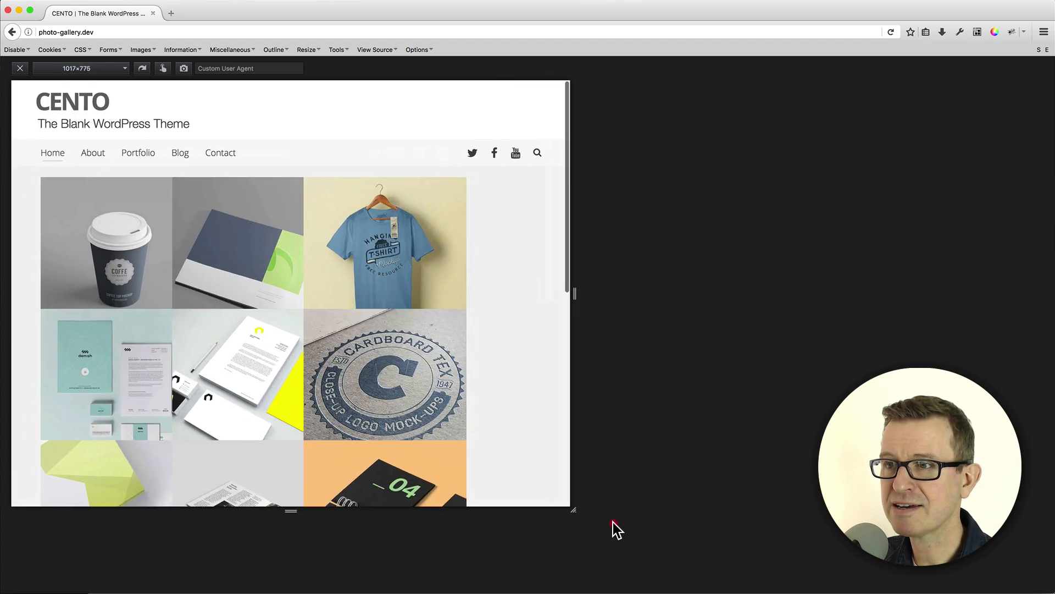
pyautogui.moveTo(573, 510); pyautogui.dragTo(801, 564)
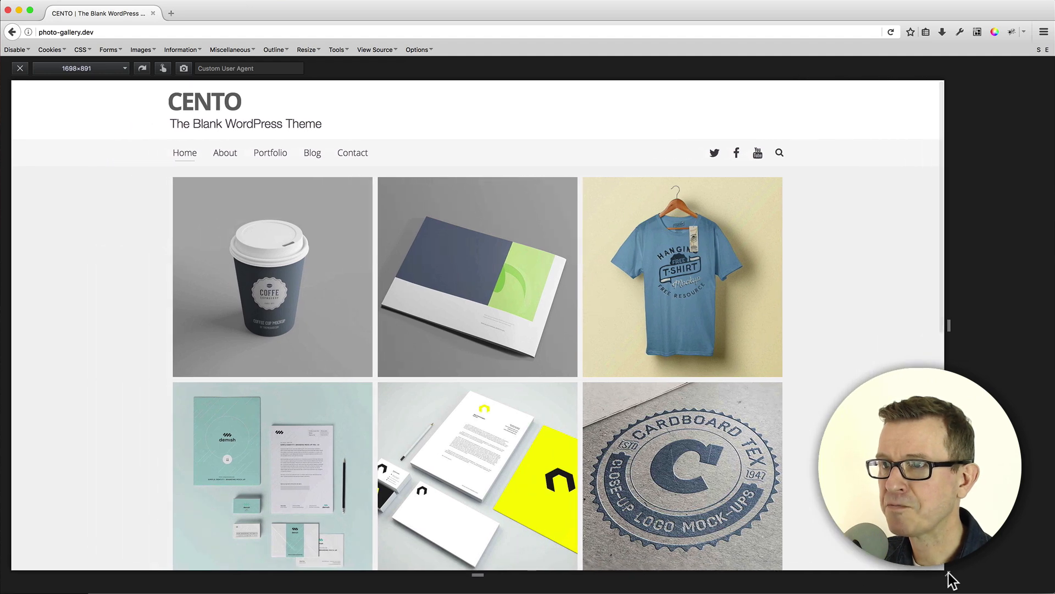
pyautogui.click(20, 68)
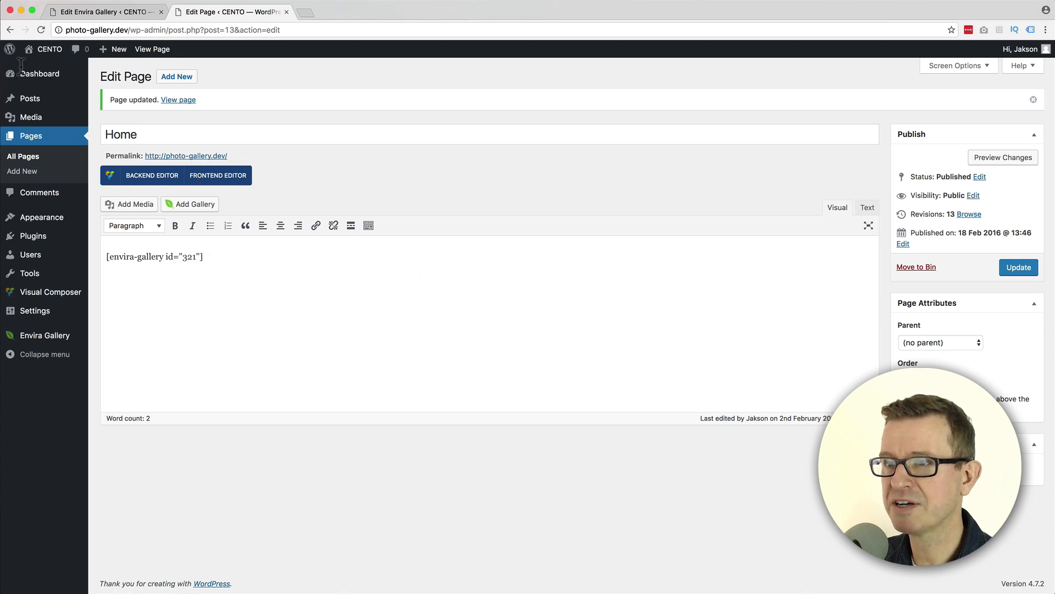
pyautogui.moveTo(98, 154)
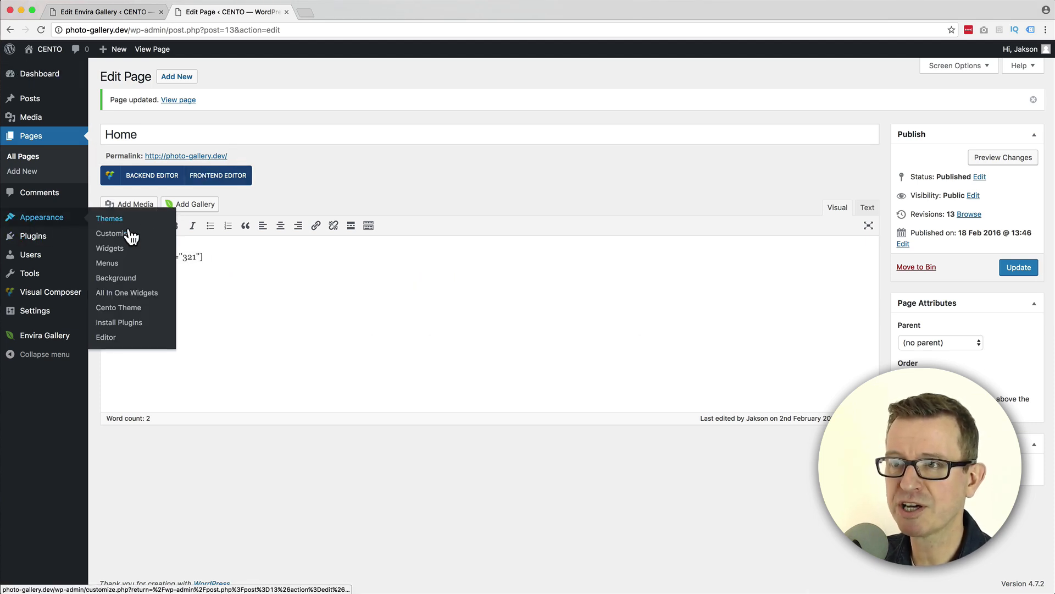
# In the Customizer's Layout settings, set Layout Width to Full Width
pyautogui.click(110, 234)
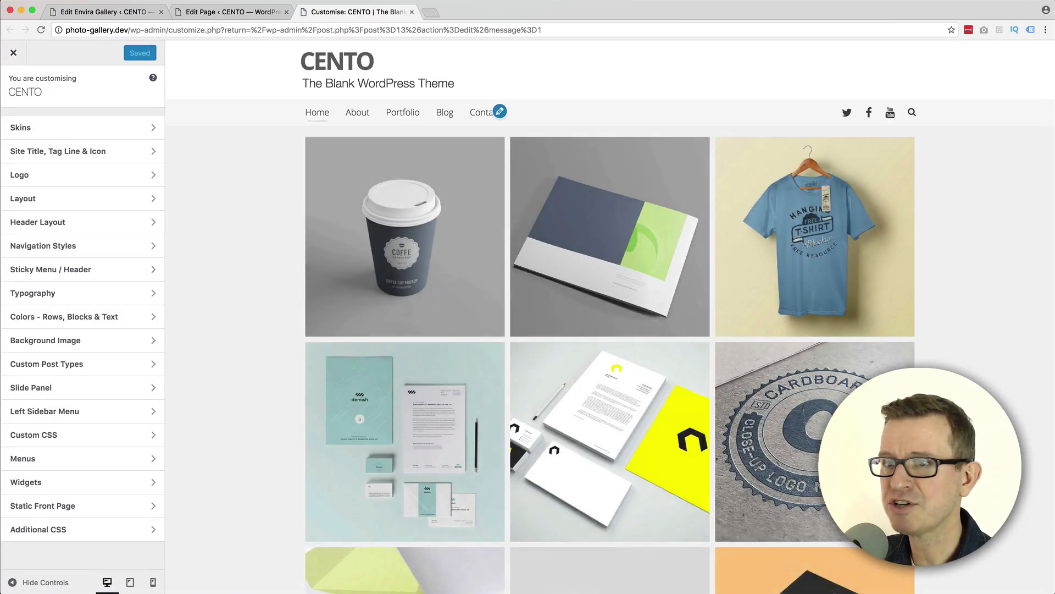
pyautogui.click(23, 198)
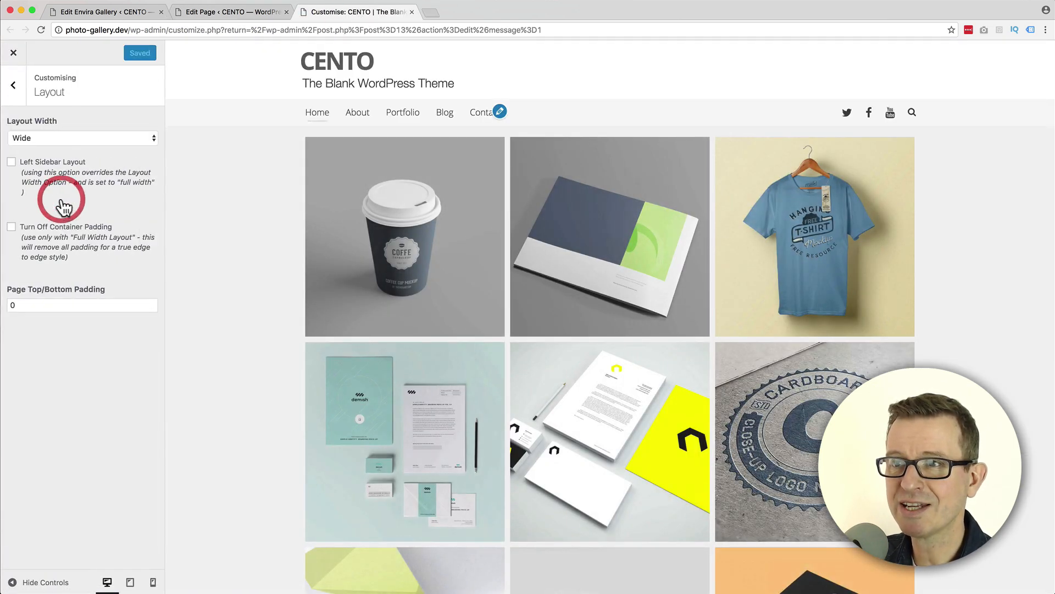
pyautogui.click(82, 138)
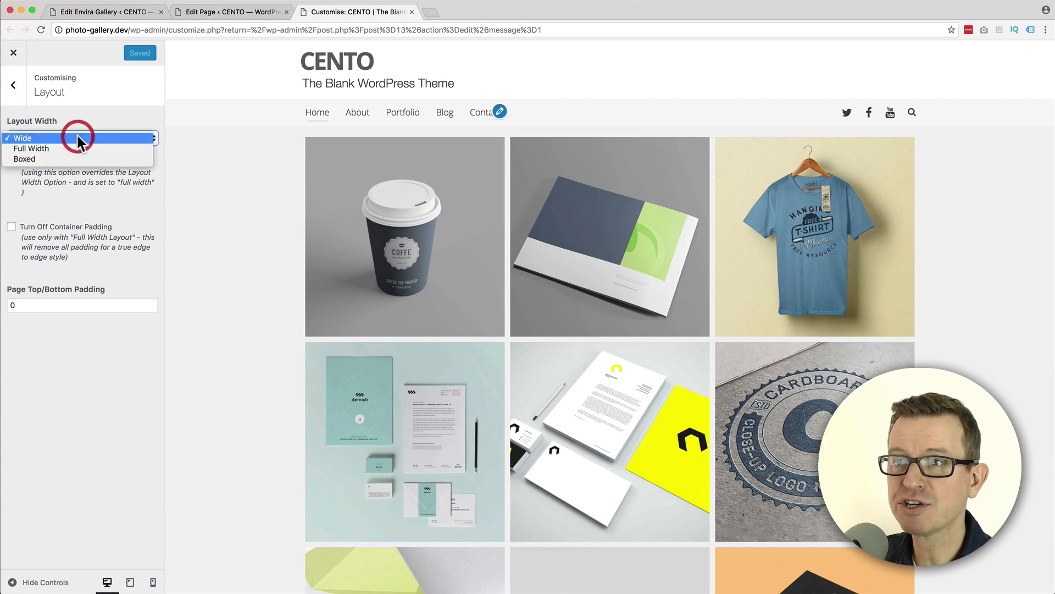
pyautogui.click(31, 148)
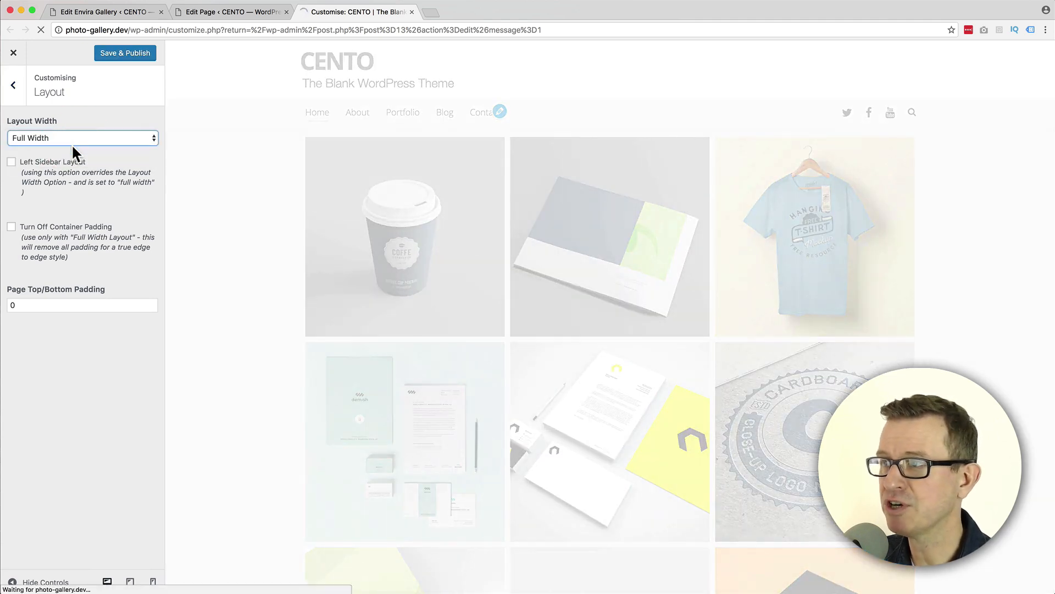